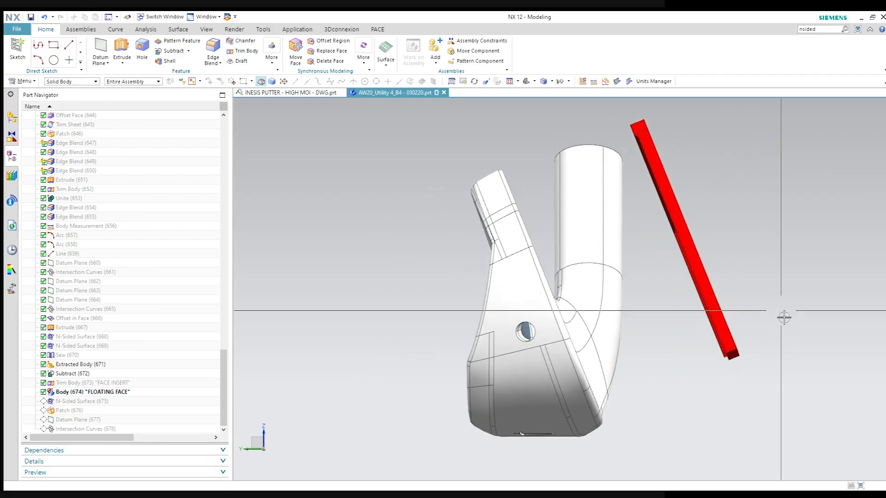
scroll(up, 3)
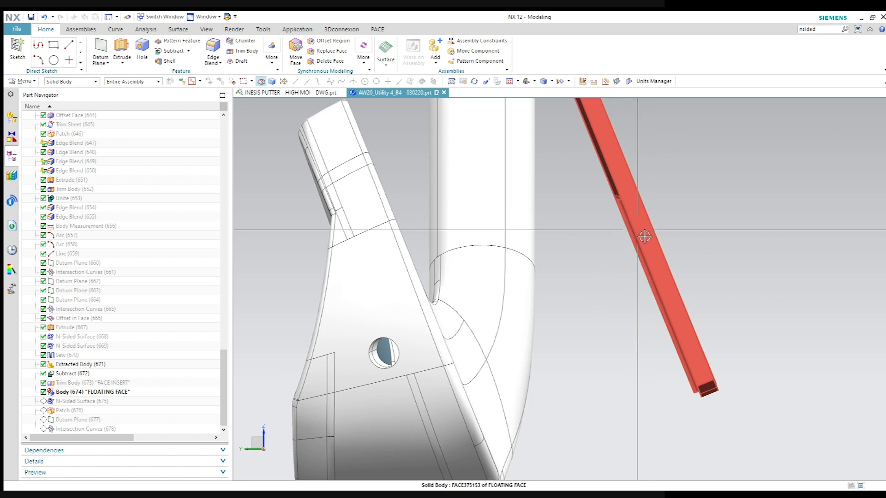